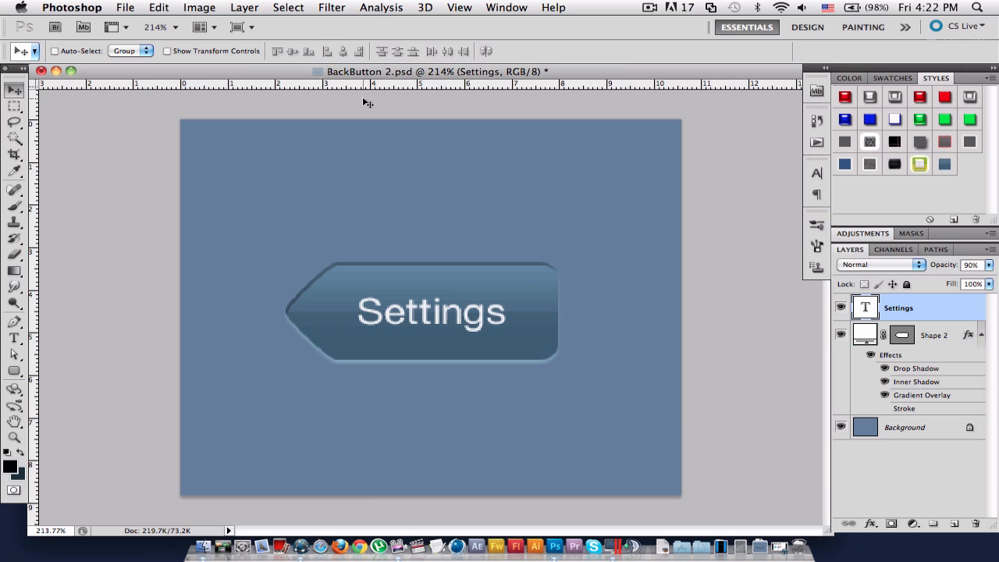
- Create a new 500 × 500 pixel blank white document via File > New
left_click(128, 6)
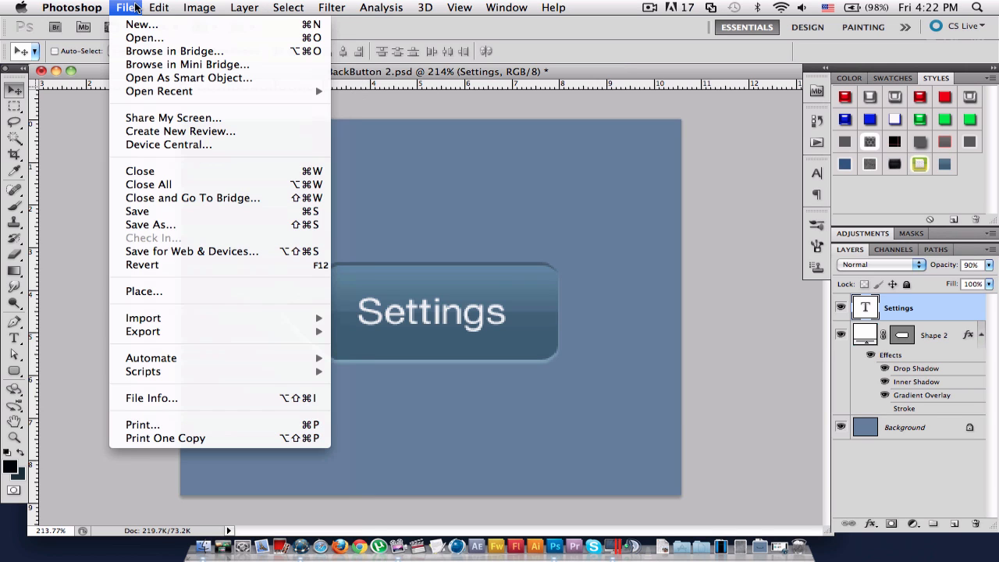
left_click(143, 29)
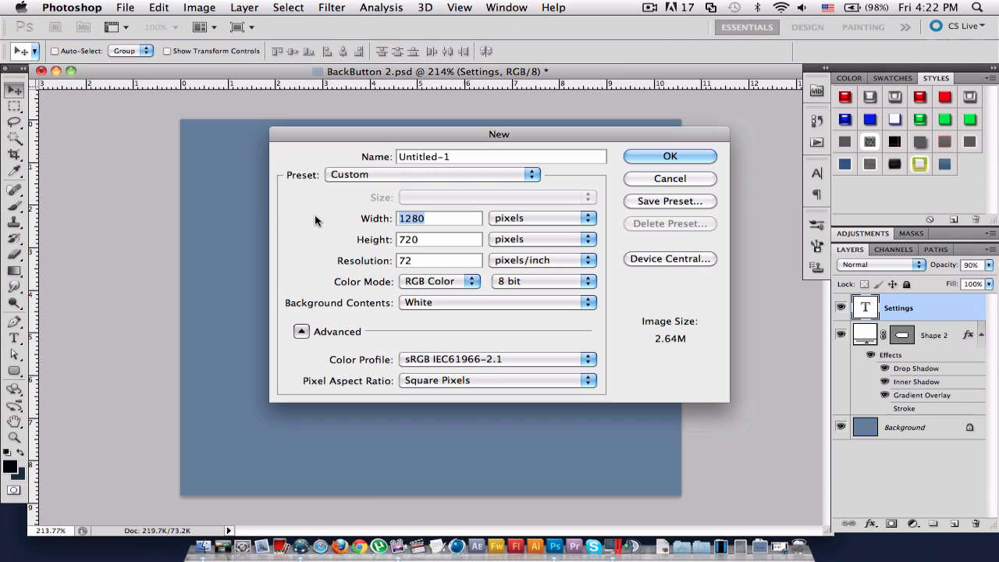
type("500")
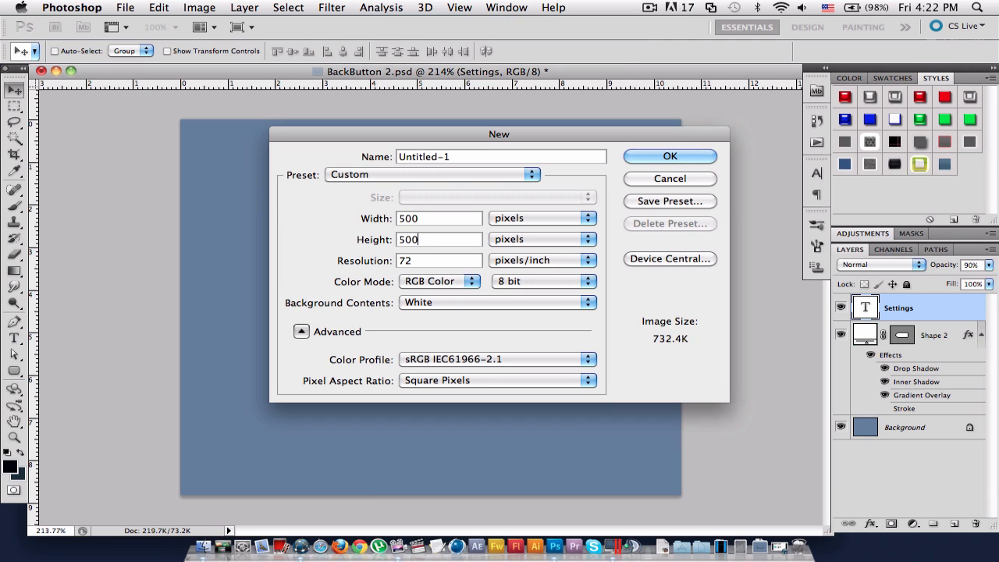
left_click(670, 156)
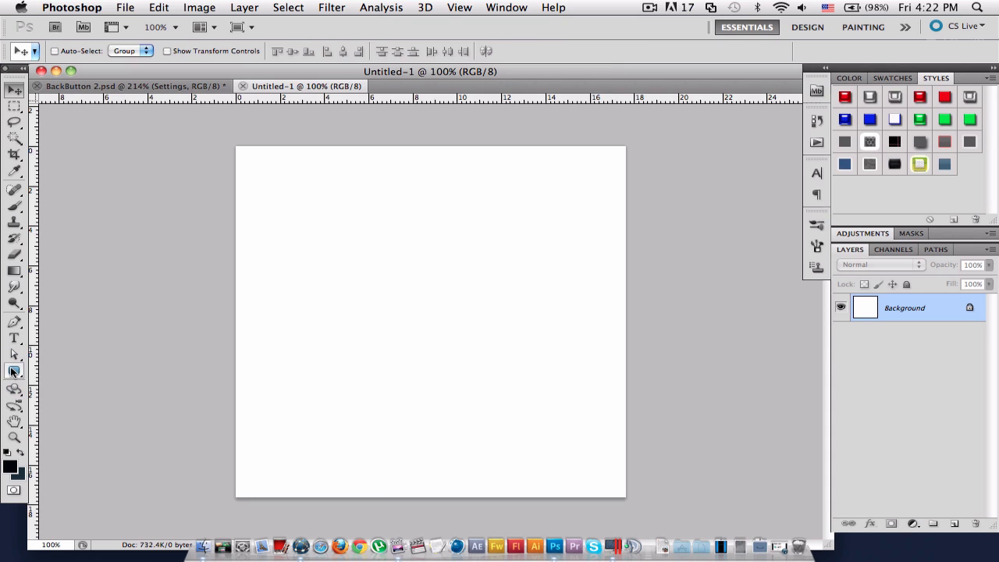
- Draw a large black rounded rectangle (Shape 1) on the canvas with the Rounded Rectangle tool
left_click(12, 368)
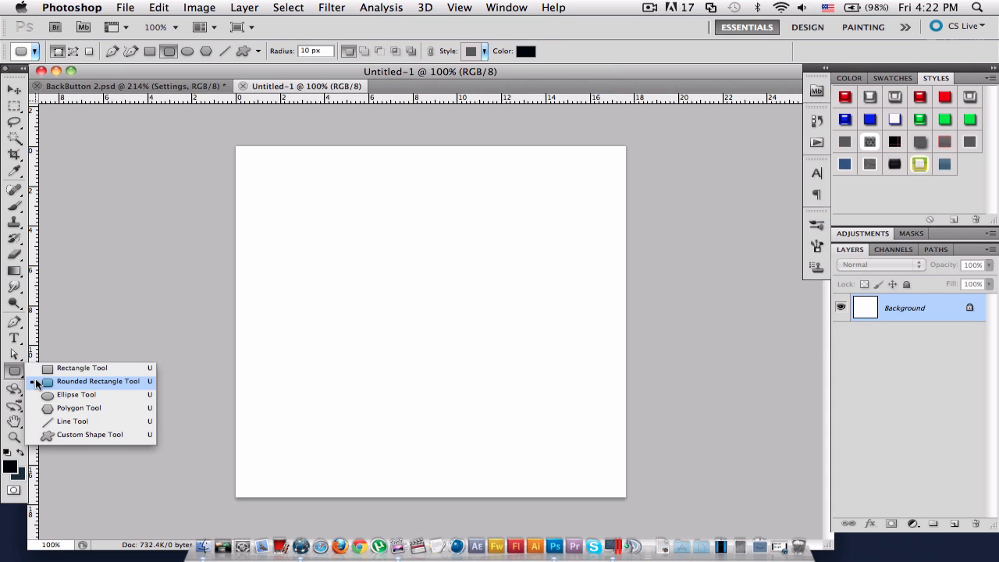
left_click(98, 380)
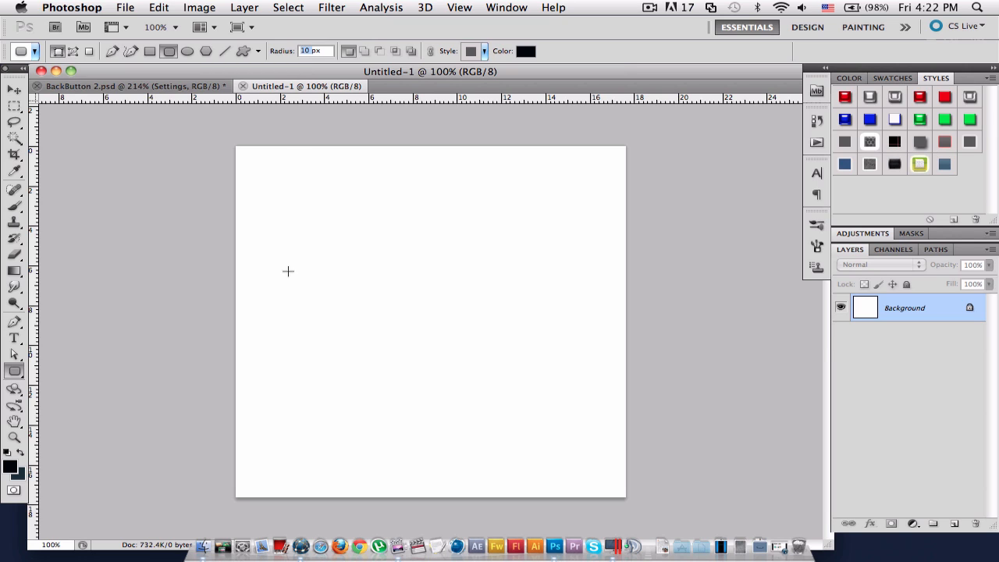
left_click_drag(309, 265, 437, 305)
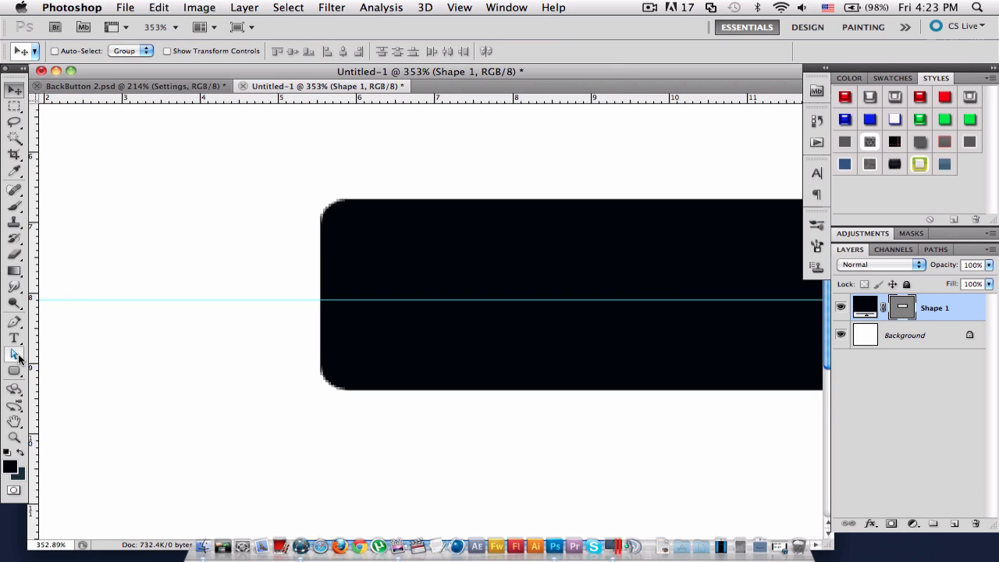
mouse_move(12, 353)
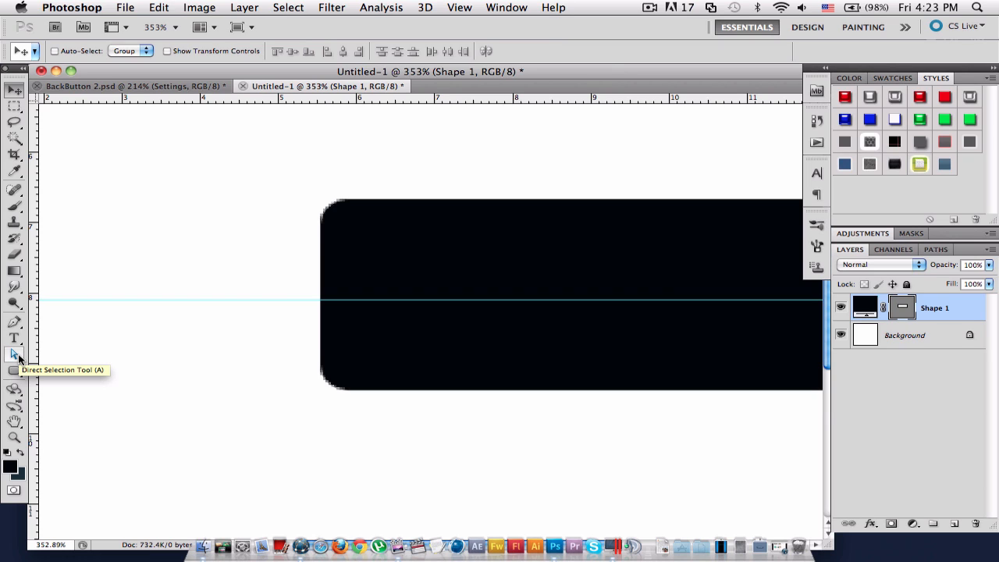
- Pull the rectangle's left edge out into a point using the Direct Selection tool
left_click(13, 353)
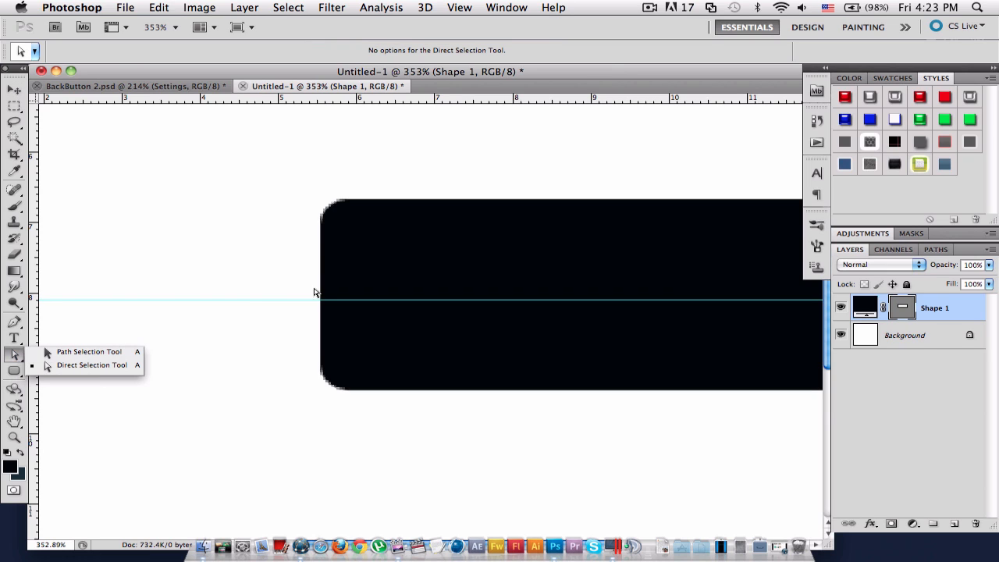
left_click(90, 365)
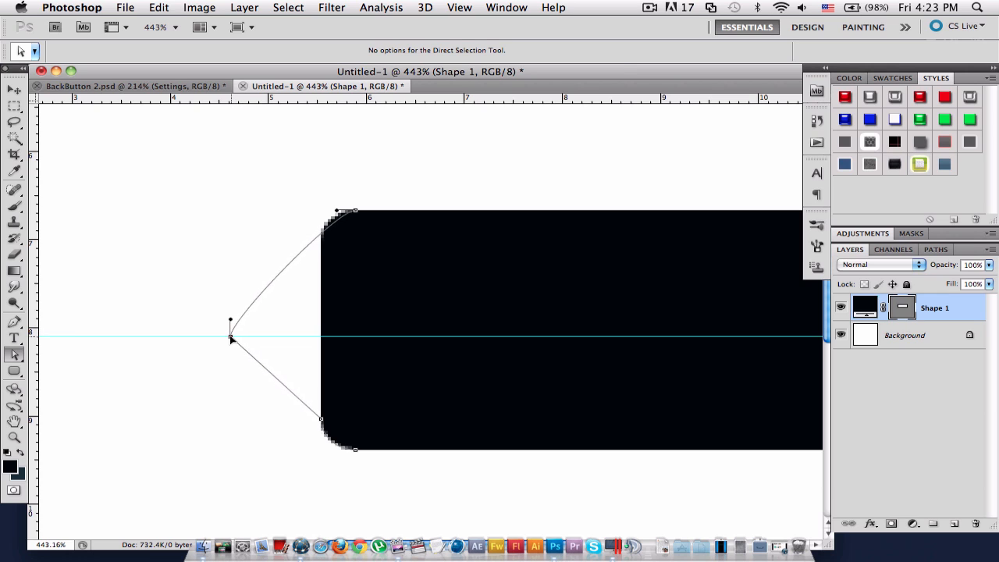
left_click_drag(230, 337, 222, 327)
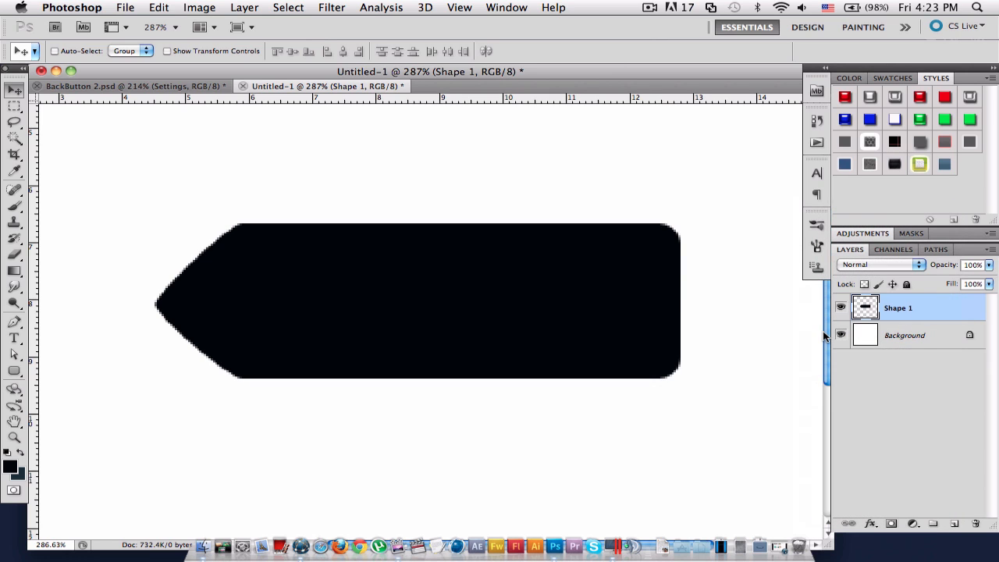
- Apply a preset blue-grey layer style to Shape 1 via its blending options
right_click(897, 307)
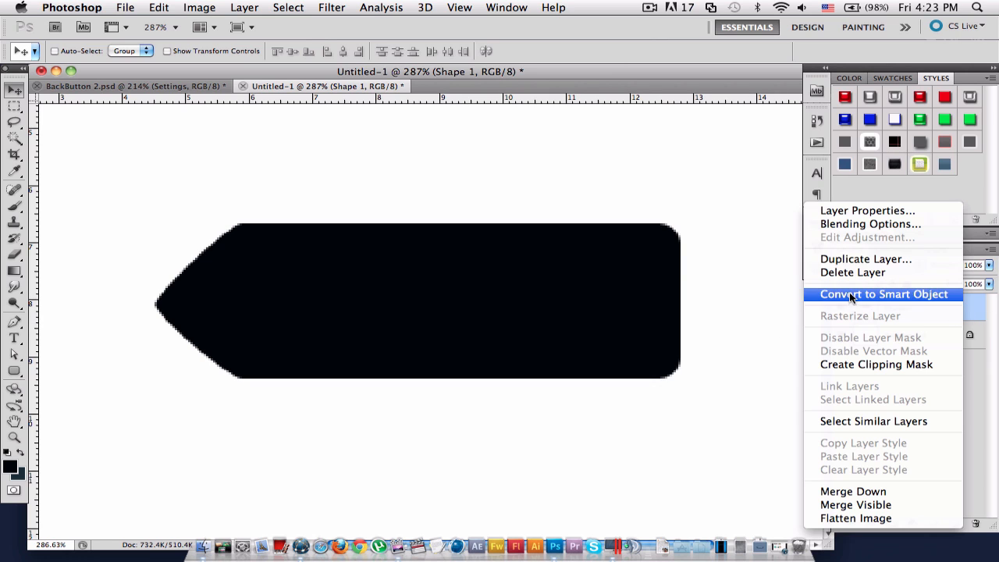
left_click(865, 259)
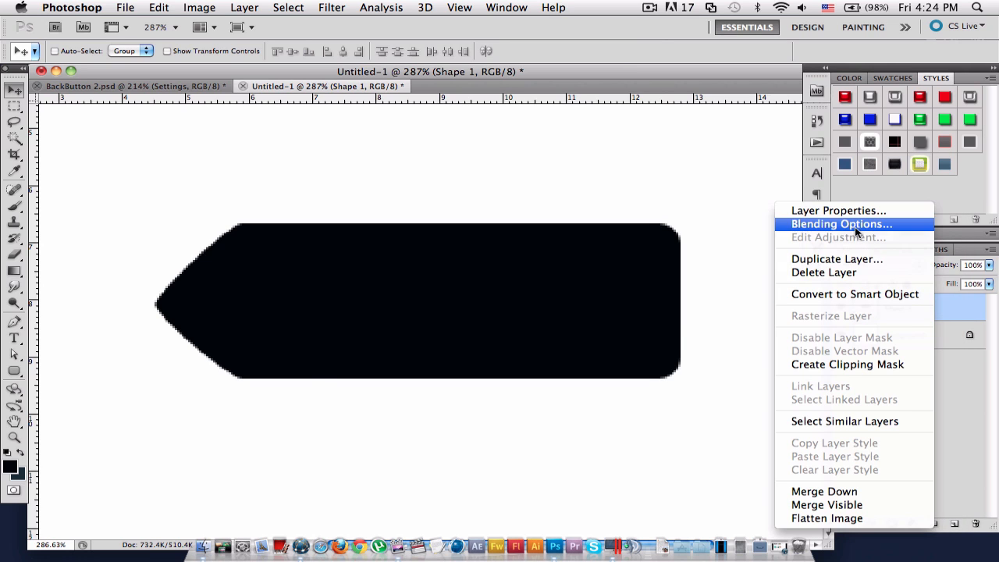
left_click(841, 225)
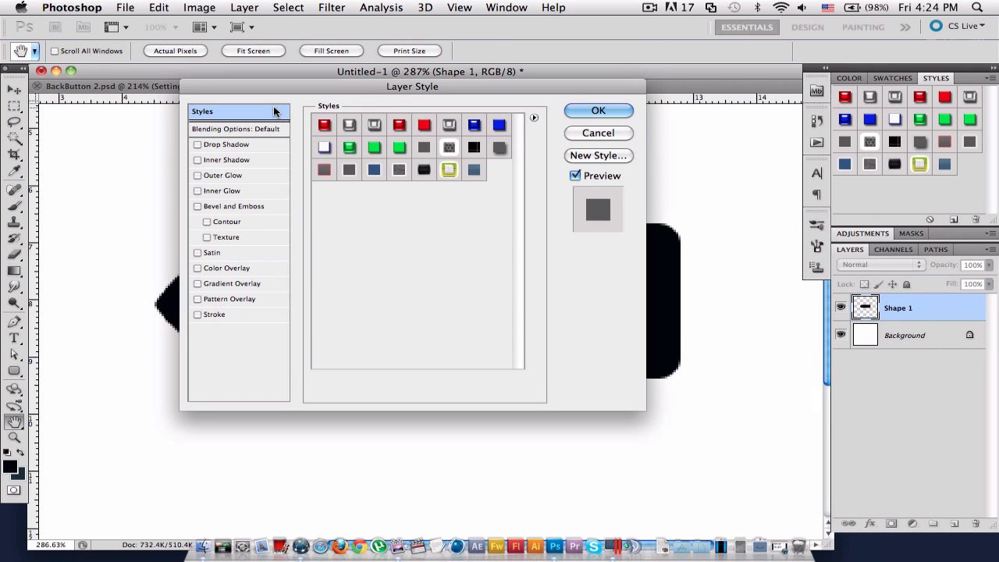
left_click(473, 169)
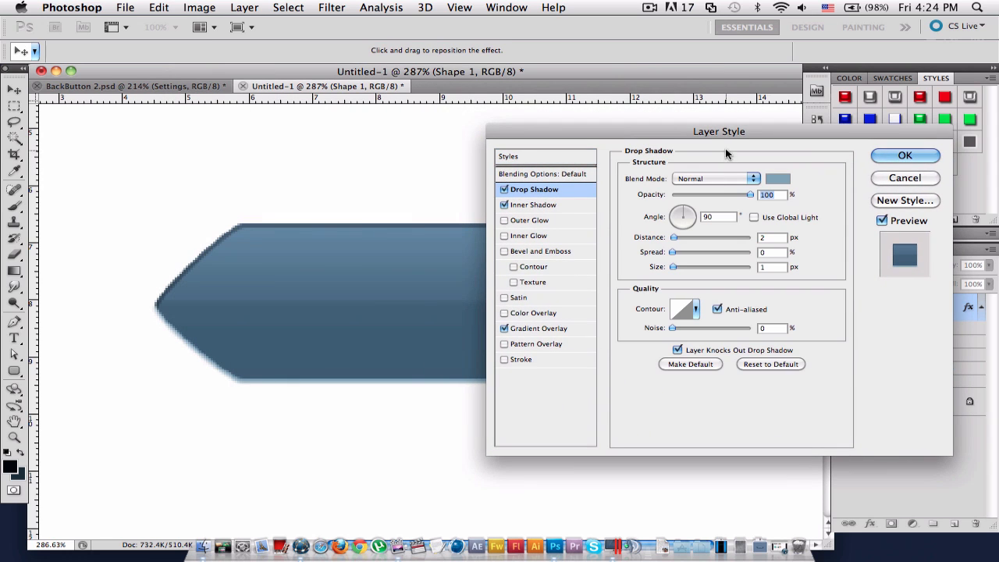
- Set the drop shadow to colour #80a1b8, 2 px down, 100% opacity, 1 px size
left_click_drag(725, 131, 712, 128)
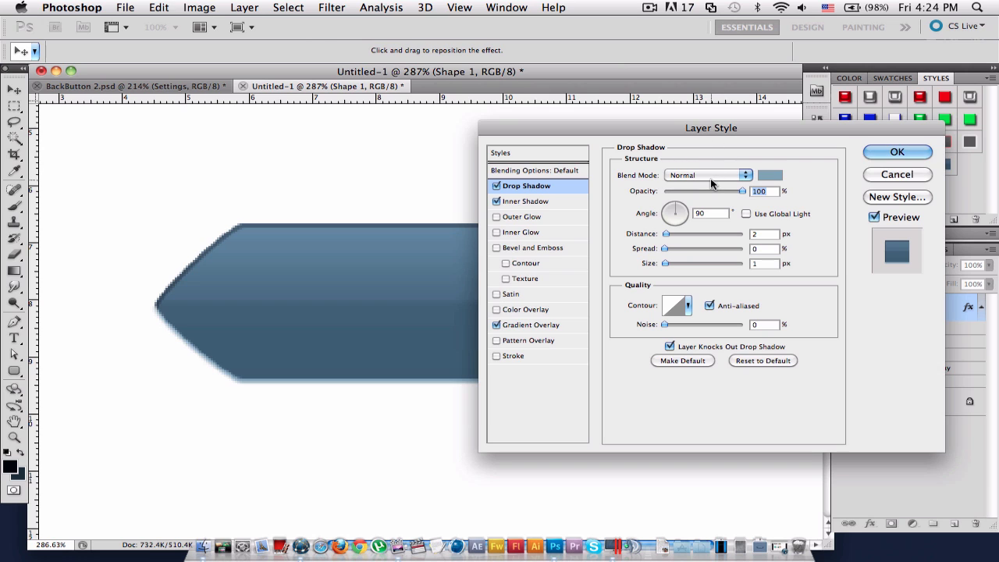
left_click(771, 175)
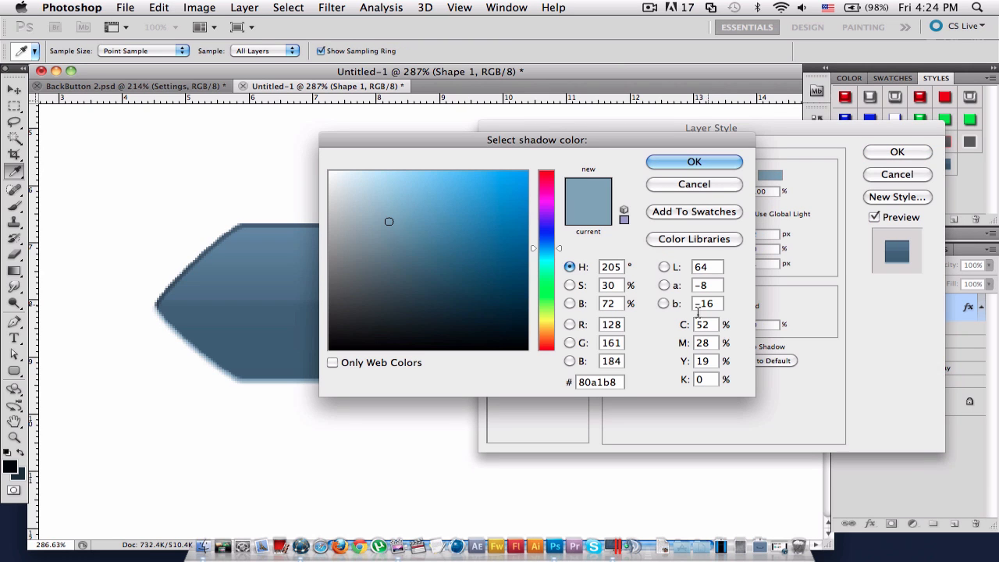
triple_click(599, 381)
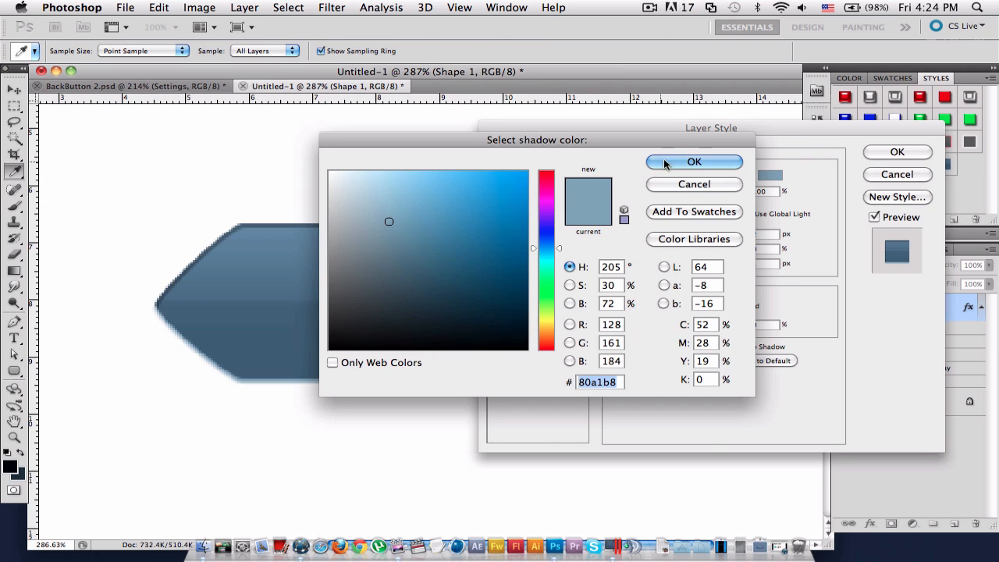
left_click(693, 161)
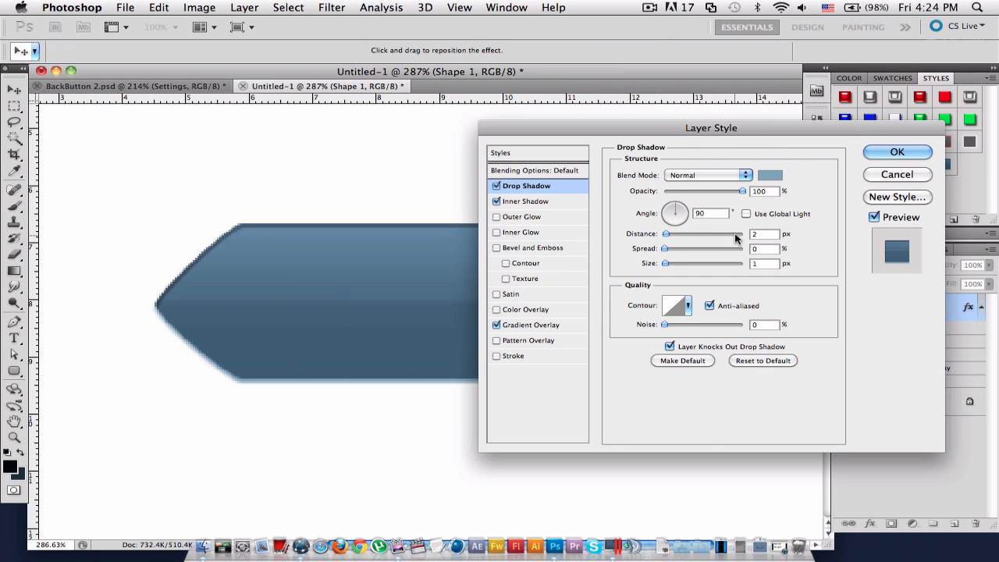
mouse_move(749, 248)
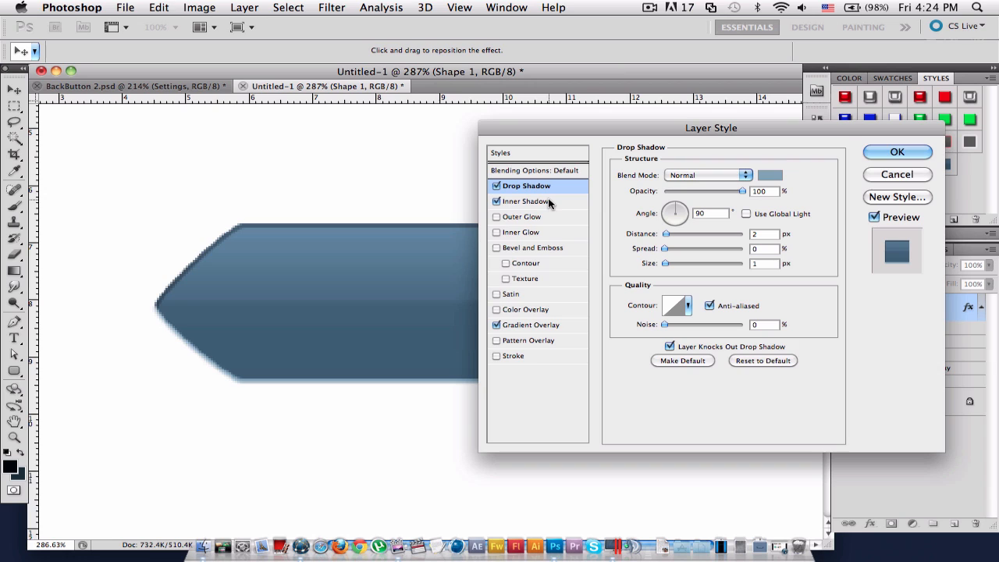
- Set the inner shadow to black Multiply, 30% opacity, 120°, 2 px distance
left_click(524, 202)
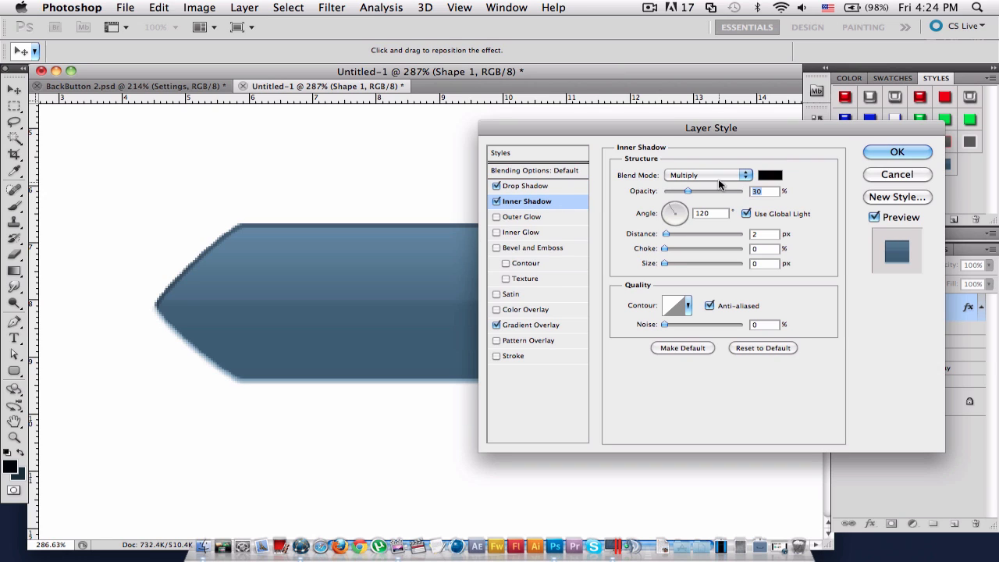
mouse_move(784, 173)
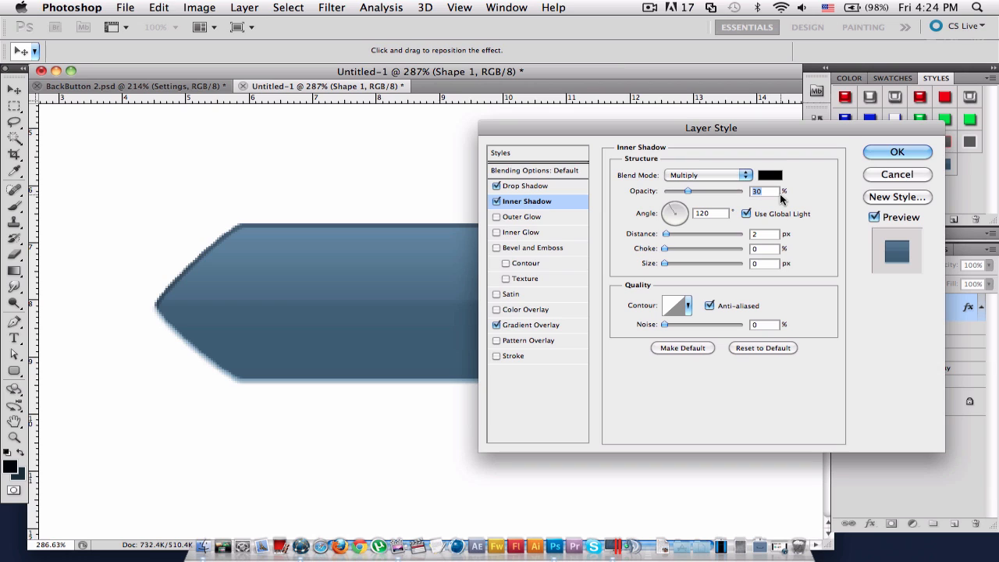
mouse_move(774, 206)
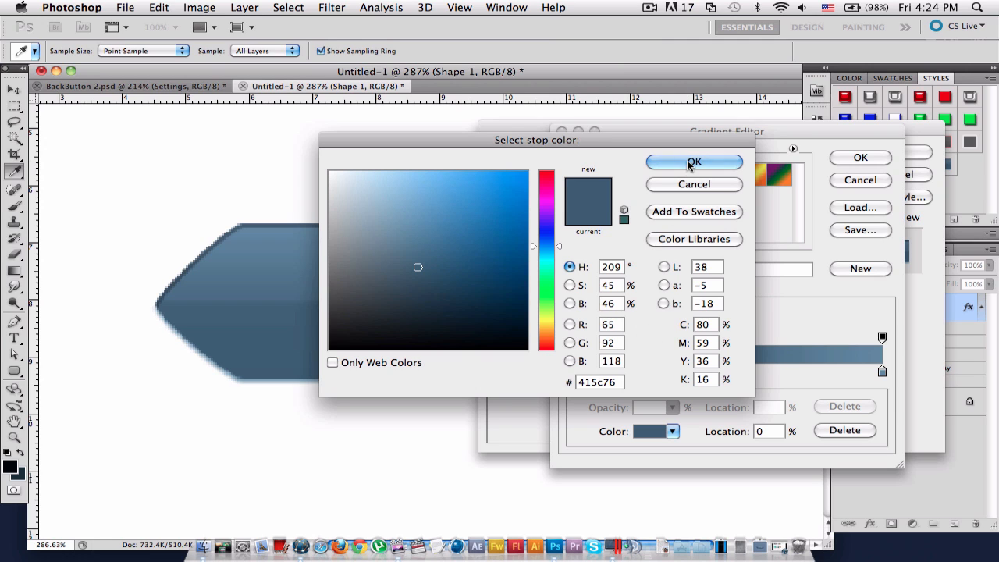
- Set gradient stops #415c76, #445f79 at 48%, #4e6a86 at 51%, #6586a5 at 100%, and apply the effects
left_click(693, 160)
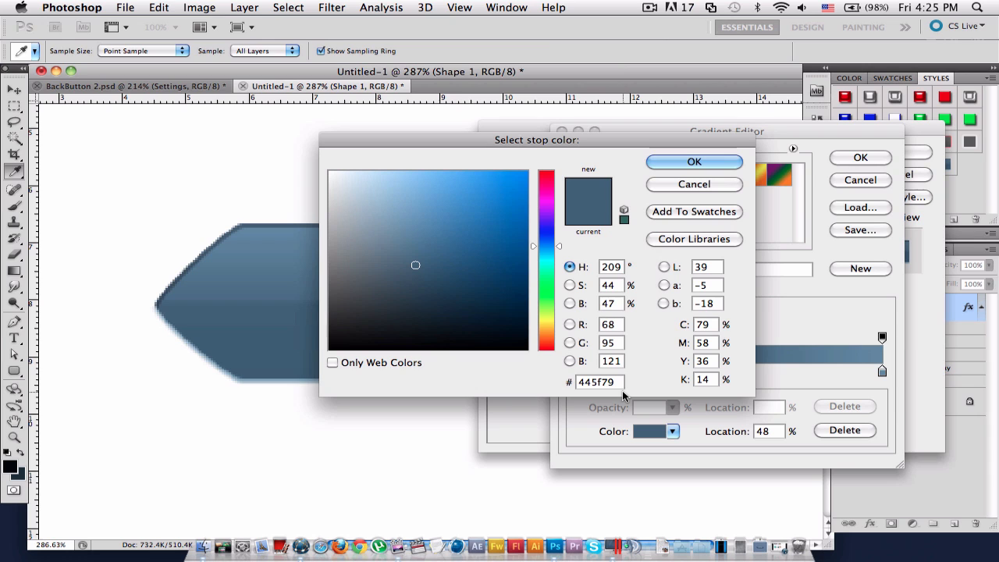
left_click(693, 161)
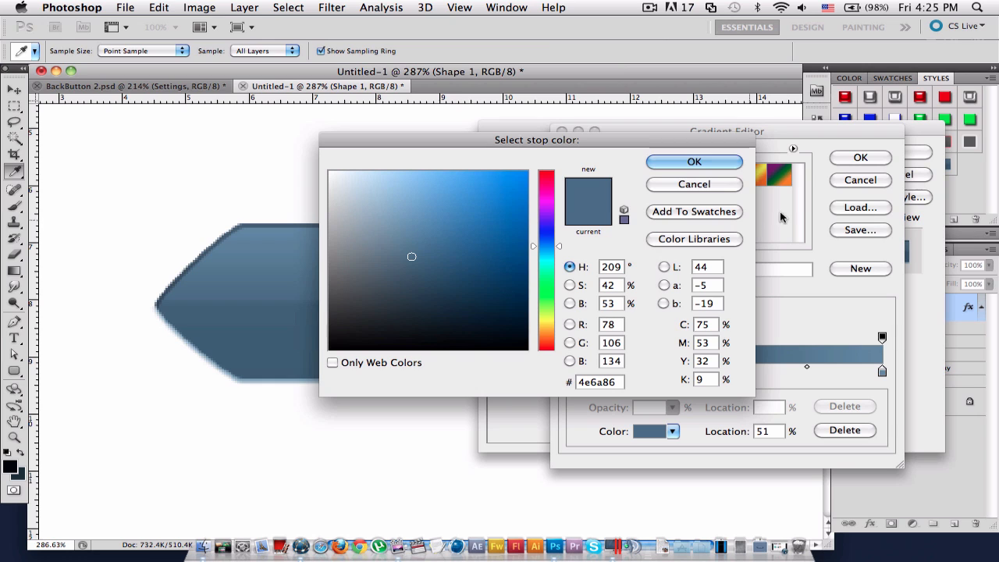
mouse_move(715, 160)
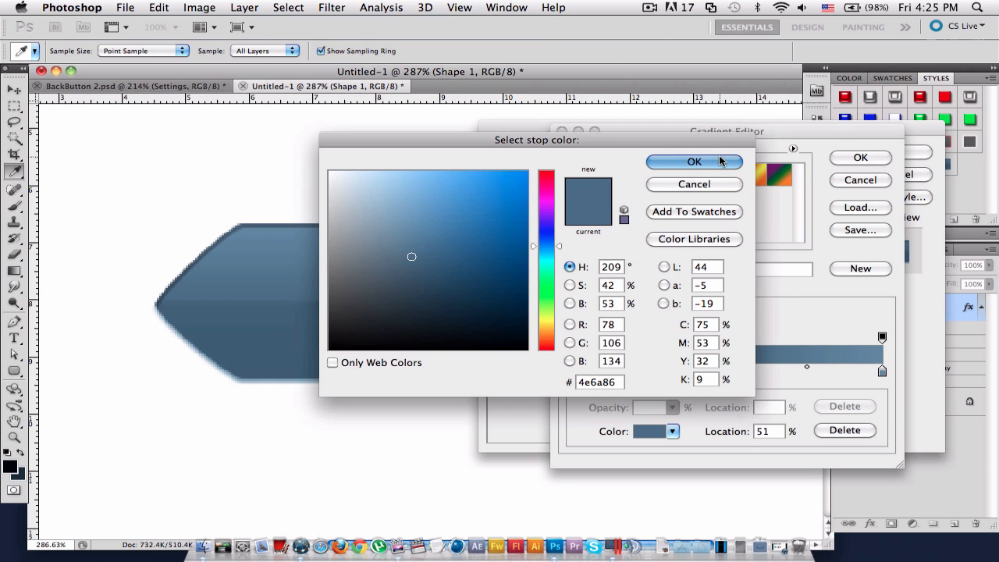
left_click(694, 161)
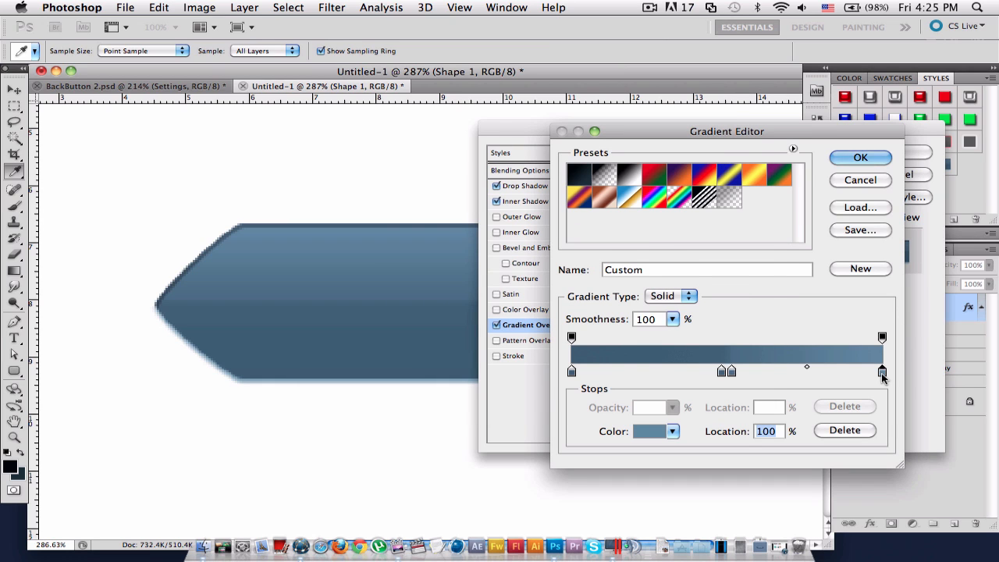
left_click(630, 431)
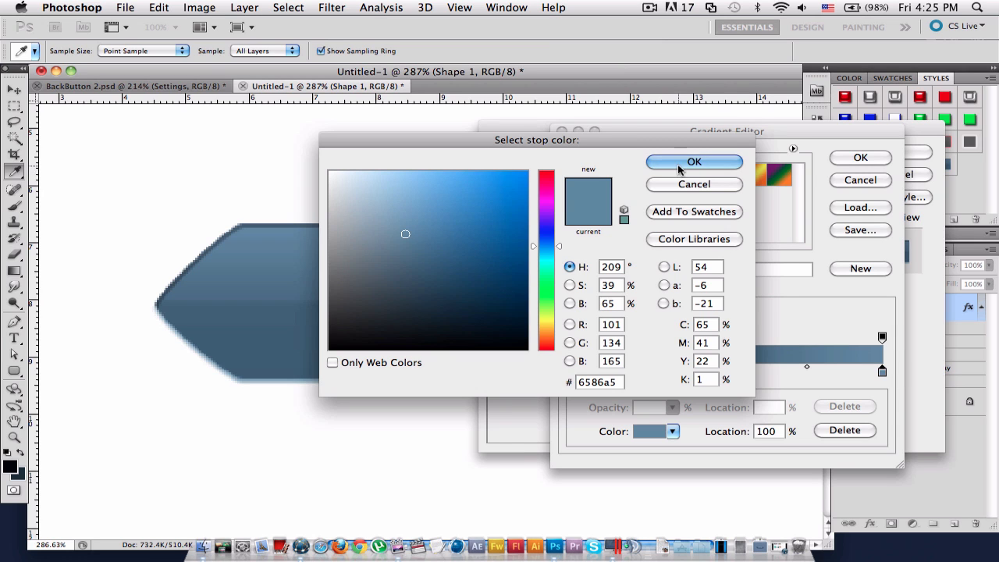
left_click(693, 161)
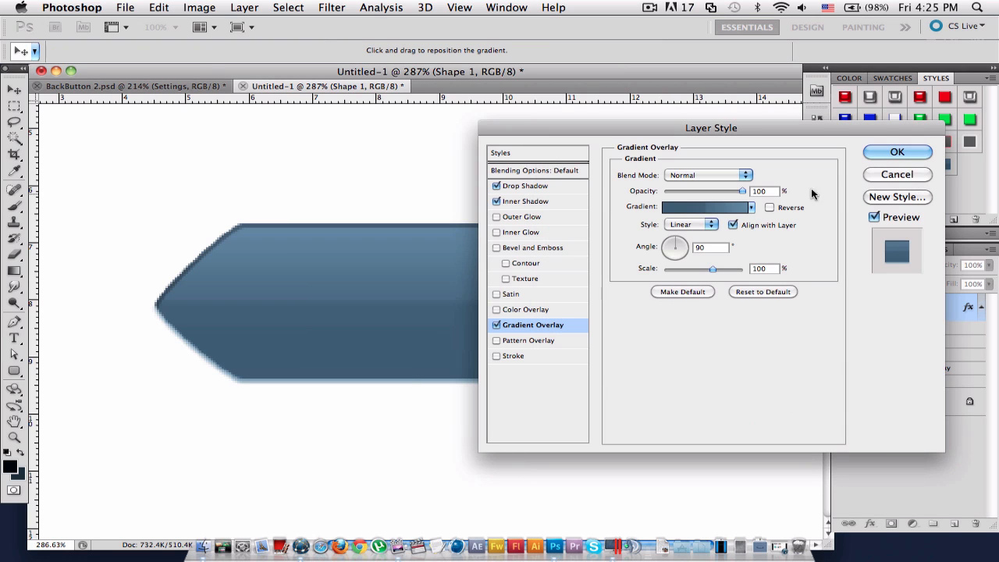
left_click(896, 152)
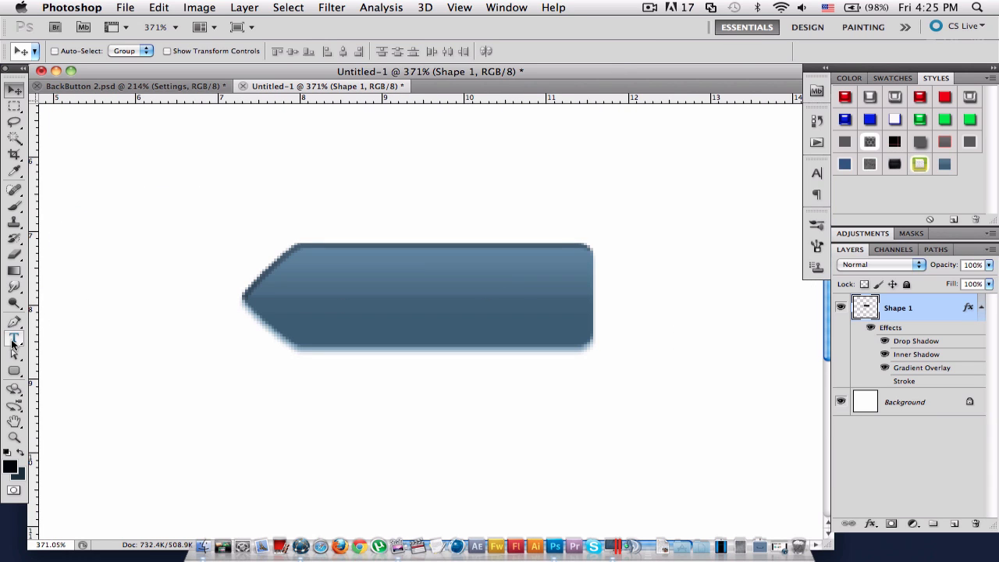
mouse_move(147, 331)
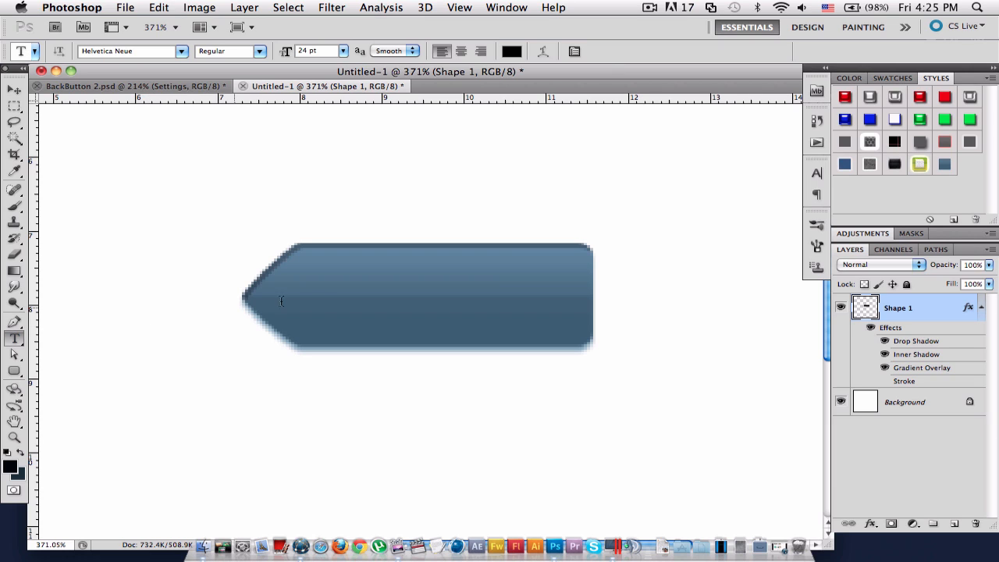
- Add a white Helvetica Neue text layer reading 'Setting' on the button
left_click(321, 296)
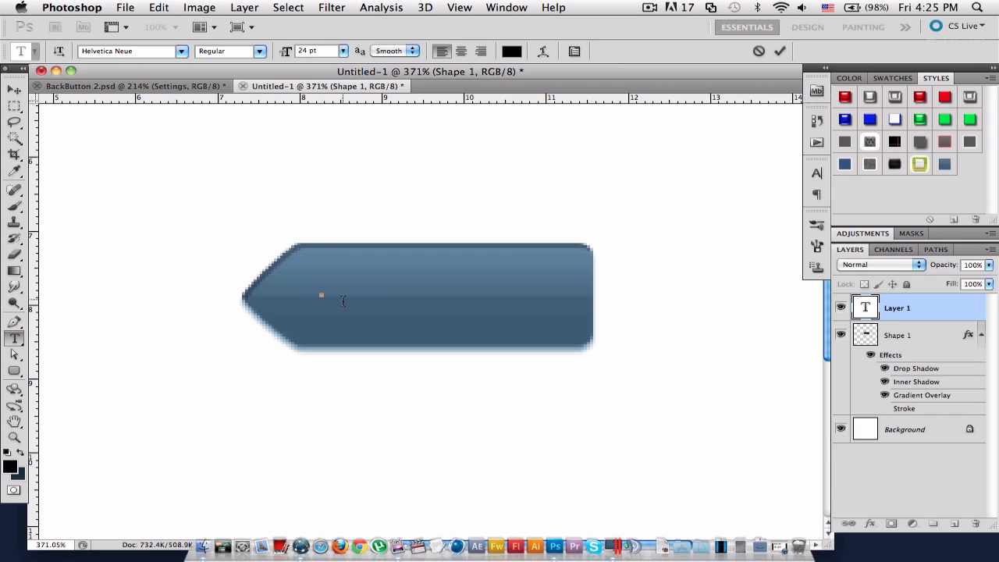
type("se")
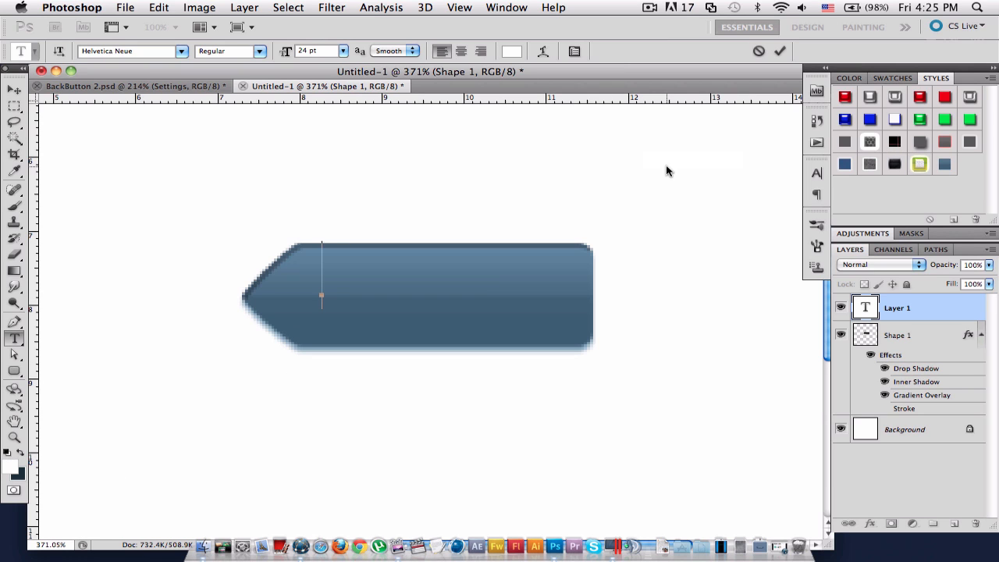
type("Setting")
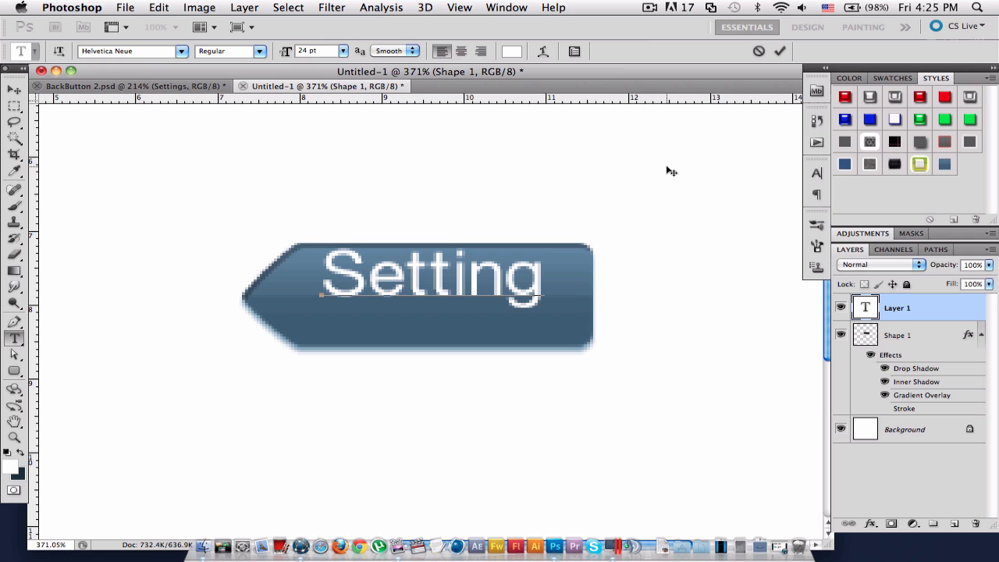